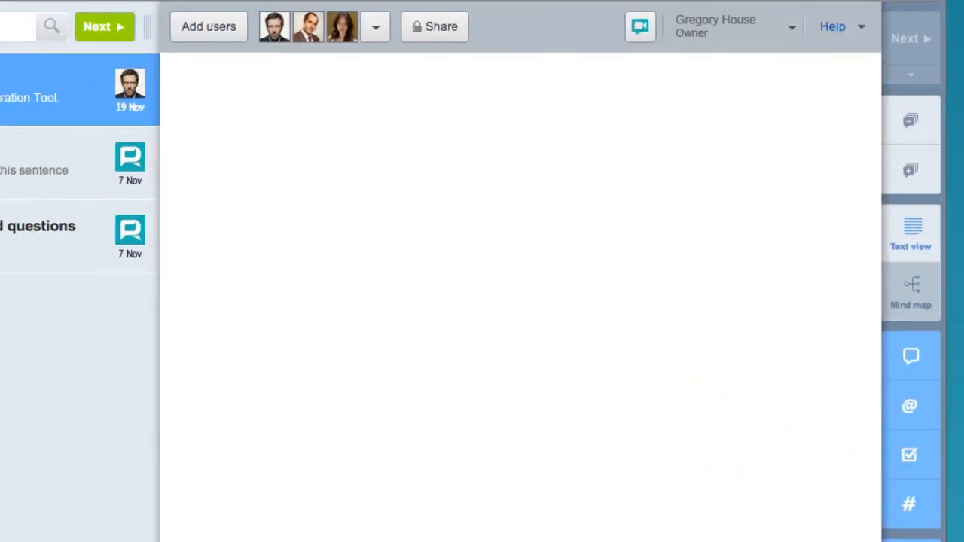
text(Research 5 most popular Collaboration Tool. Basecamp, Yammer, Google Docs,)
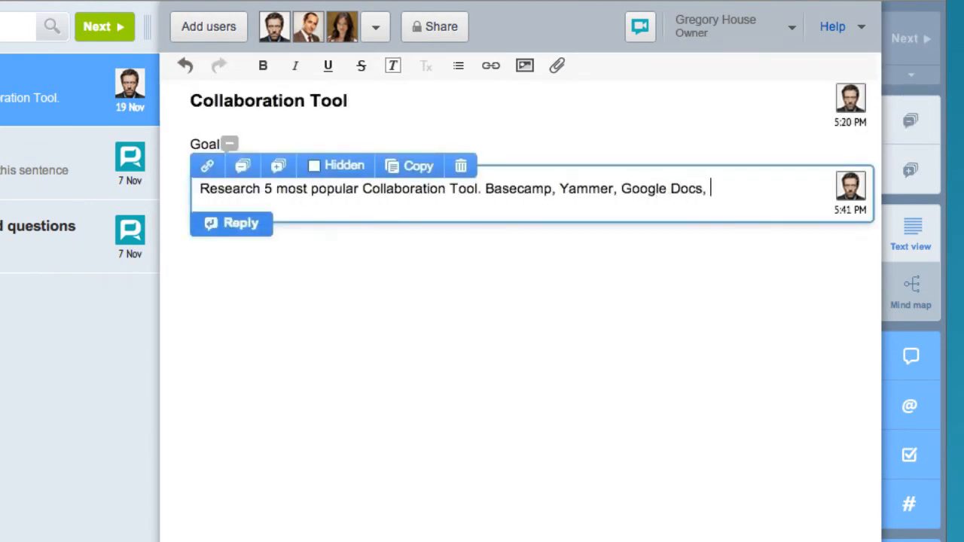
text(Zoho, Teamlab, SocialText @Chris Taub)
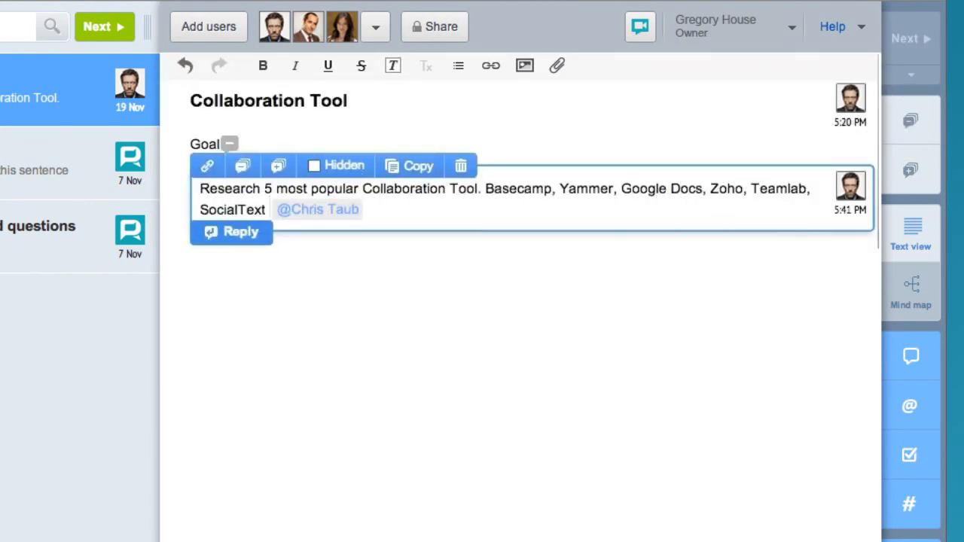
click(151, 30)
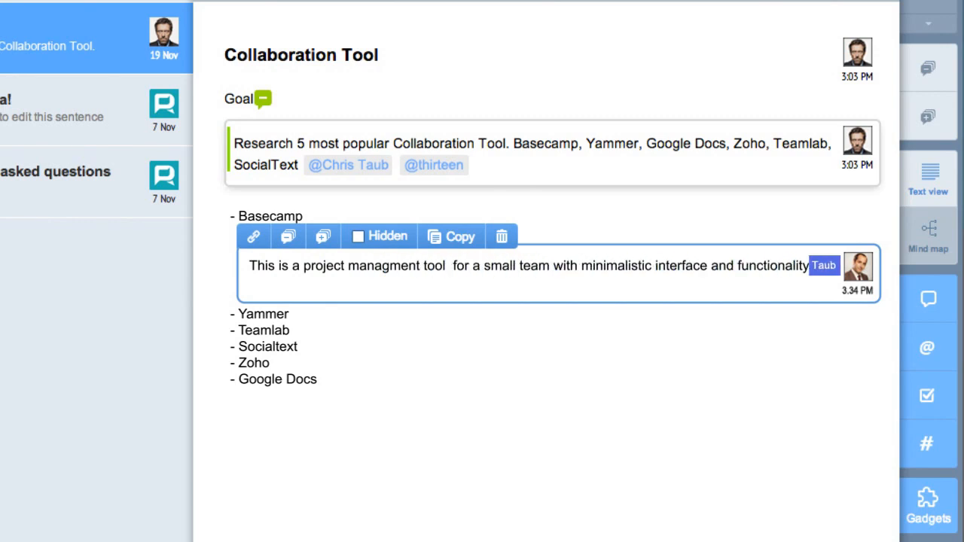
- Scroll down through the Basecamp description, Pros, Cons and Price replies
scroll(down, 3)
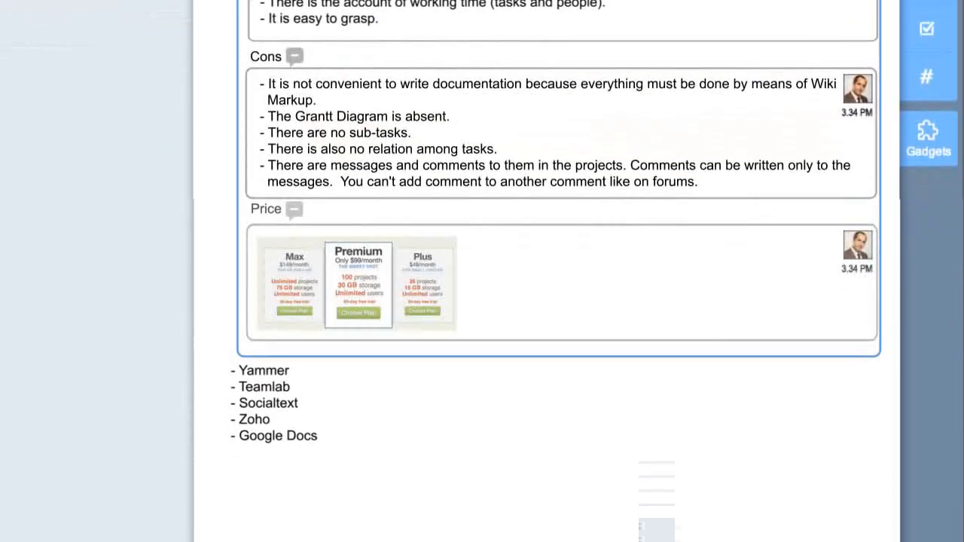
scroll(down, 3)
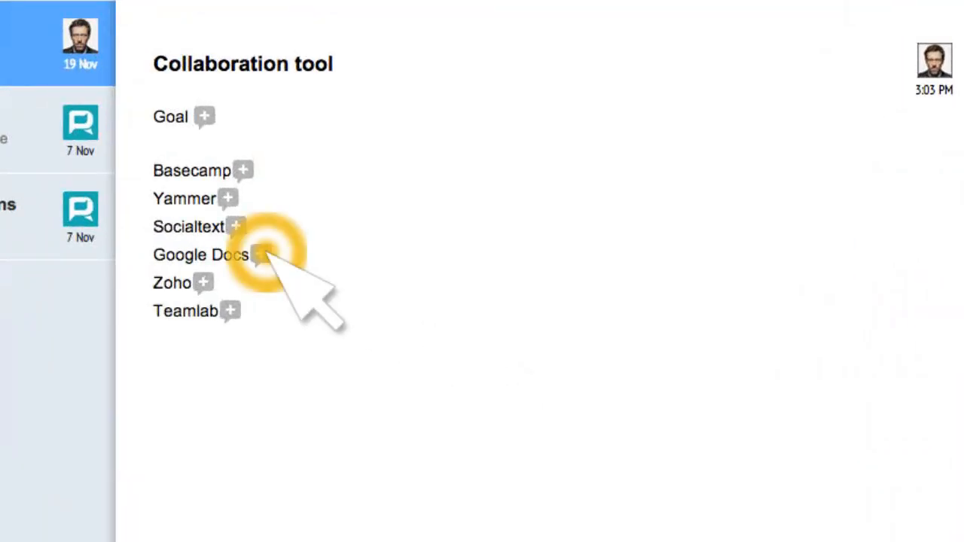
- Expand the Google Docs and Zoho entries and start the 'Type of collaboration tool' note below Goal
click(262, 255)
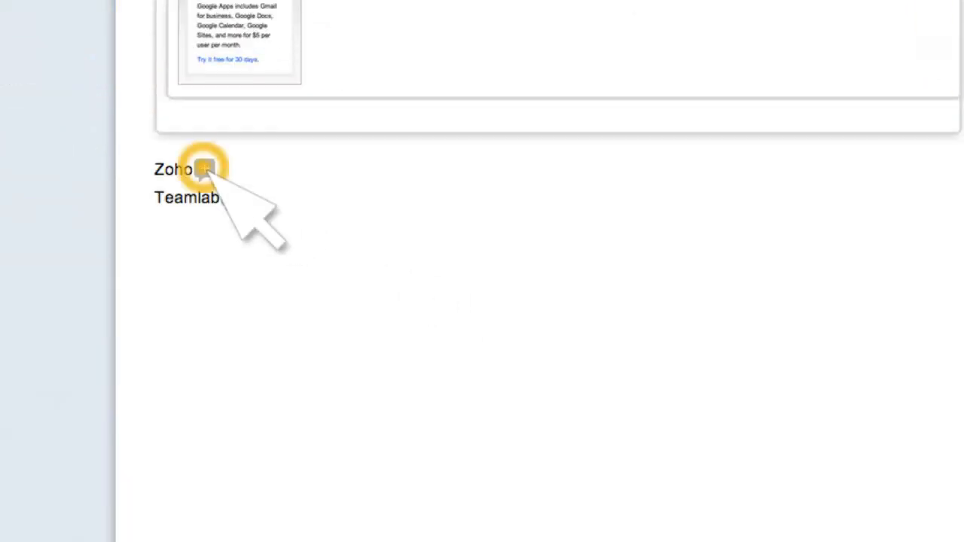
click(204, 168)
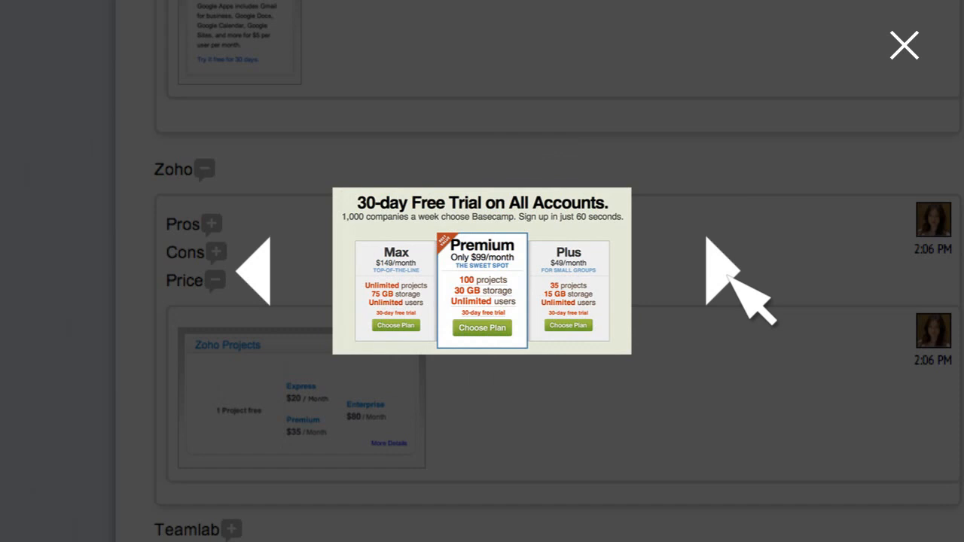
click(904, 45)
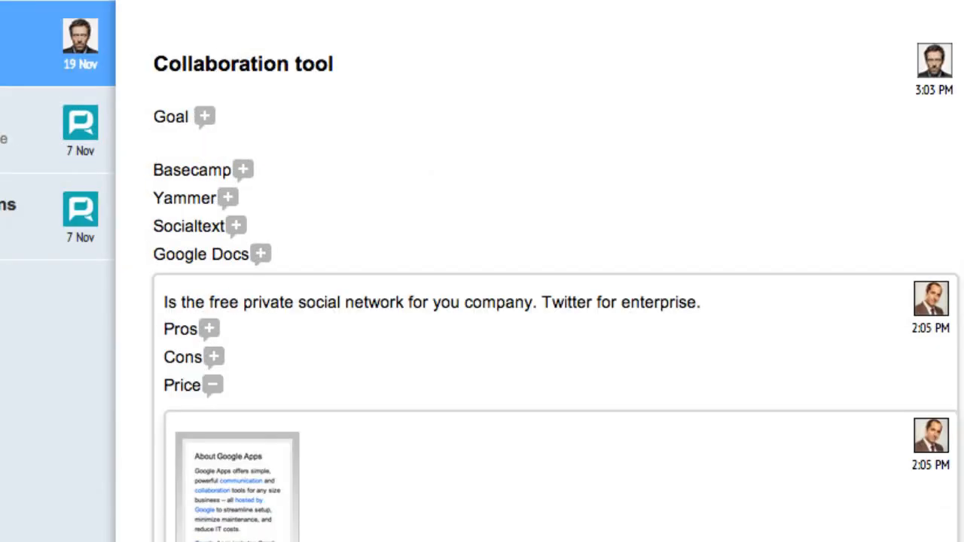
click(158, 144)
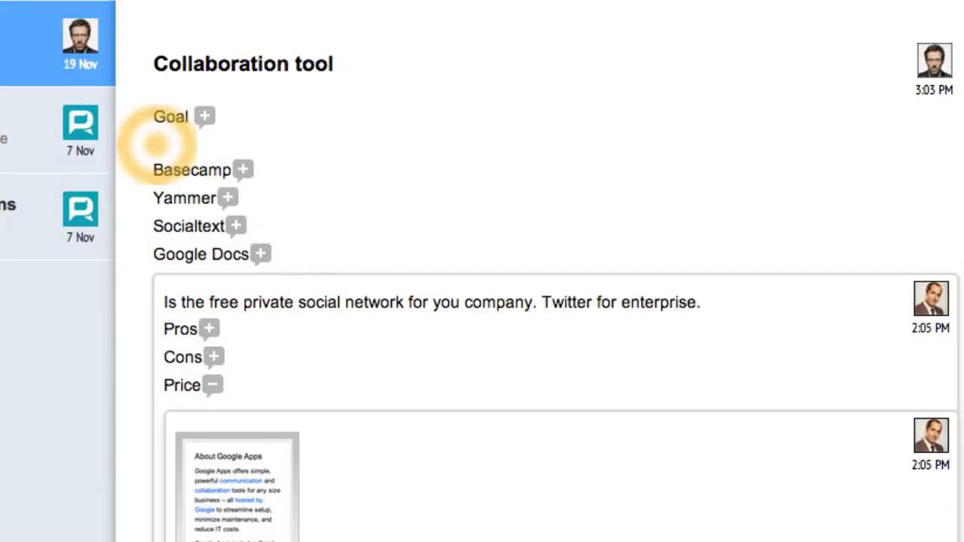
click(205, 118)
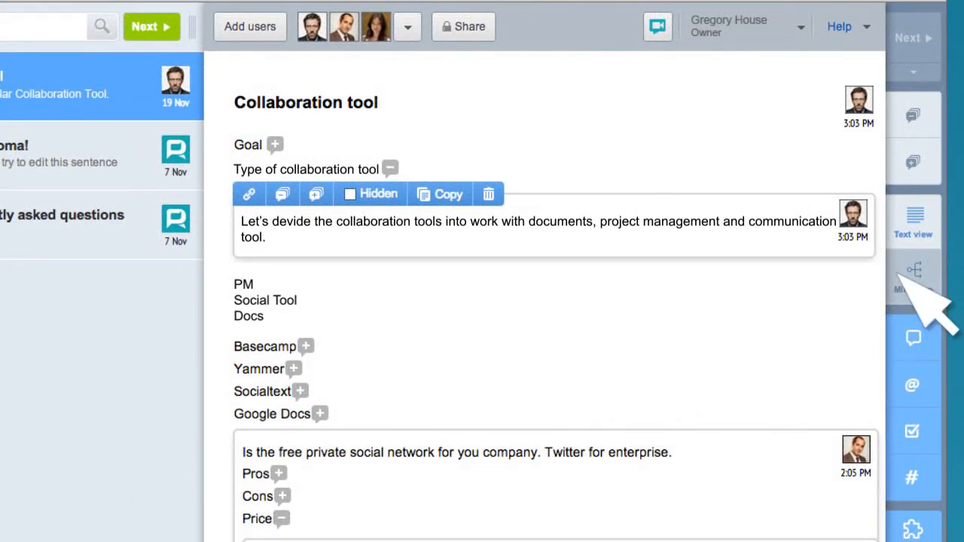
- Display the topic as a mind map
click(913, 274)
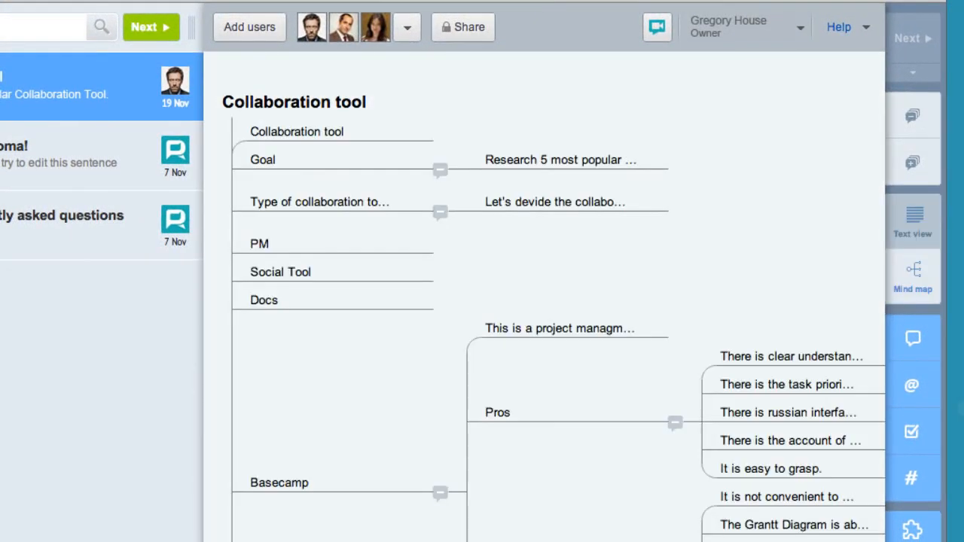
scroll(down, 3)
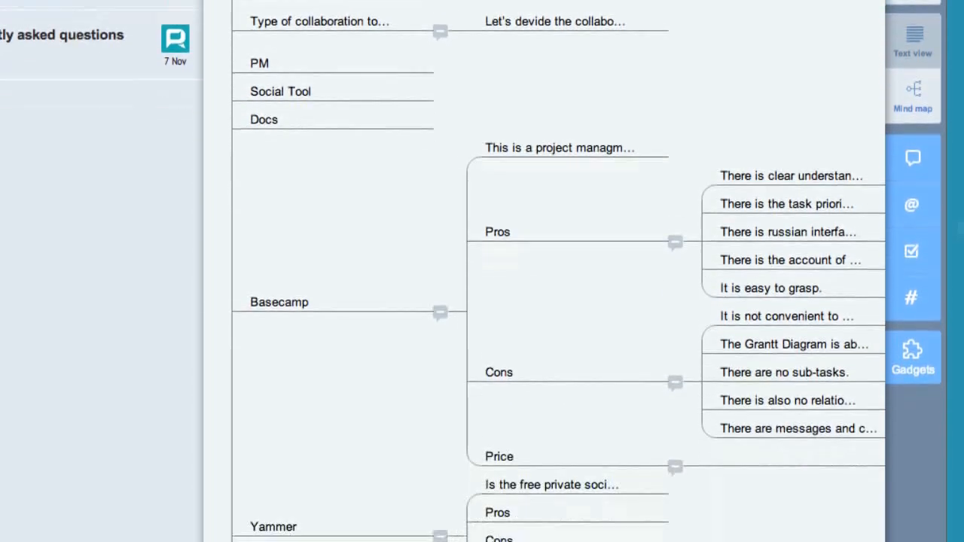
scroll(down, 3)
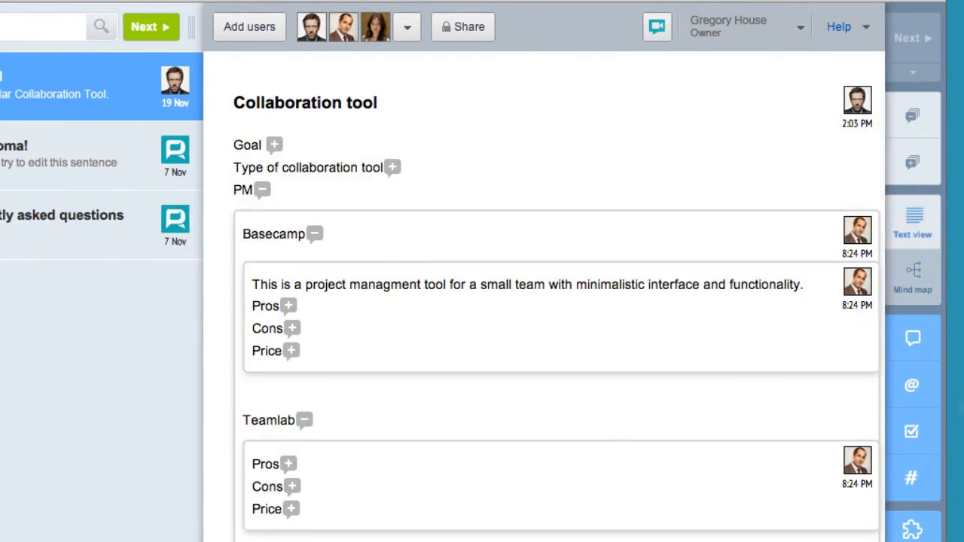
- Scroll down to the tools grouped under Social Tool and Docs
scroll(down, 3)
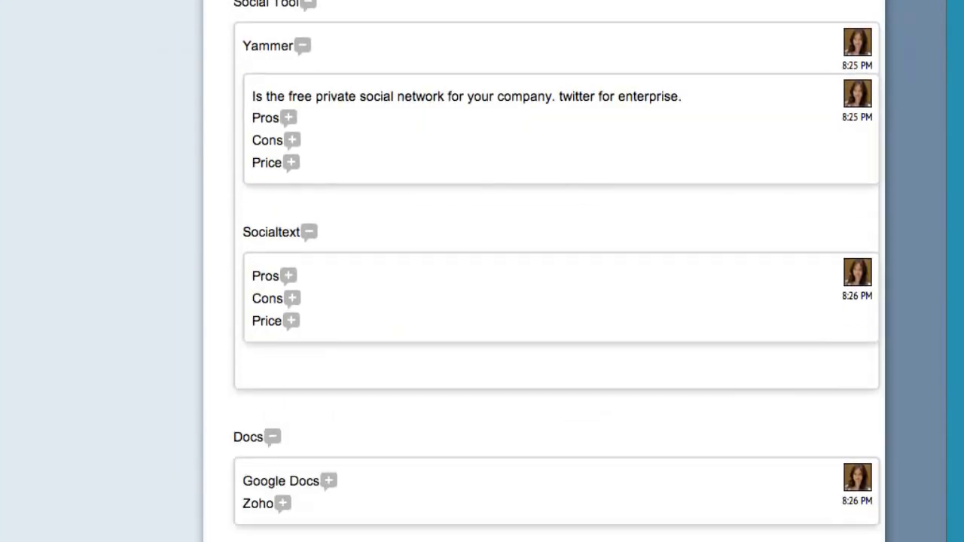